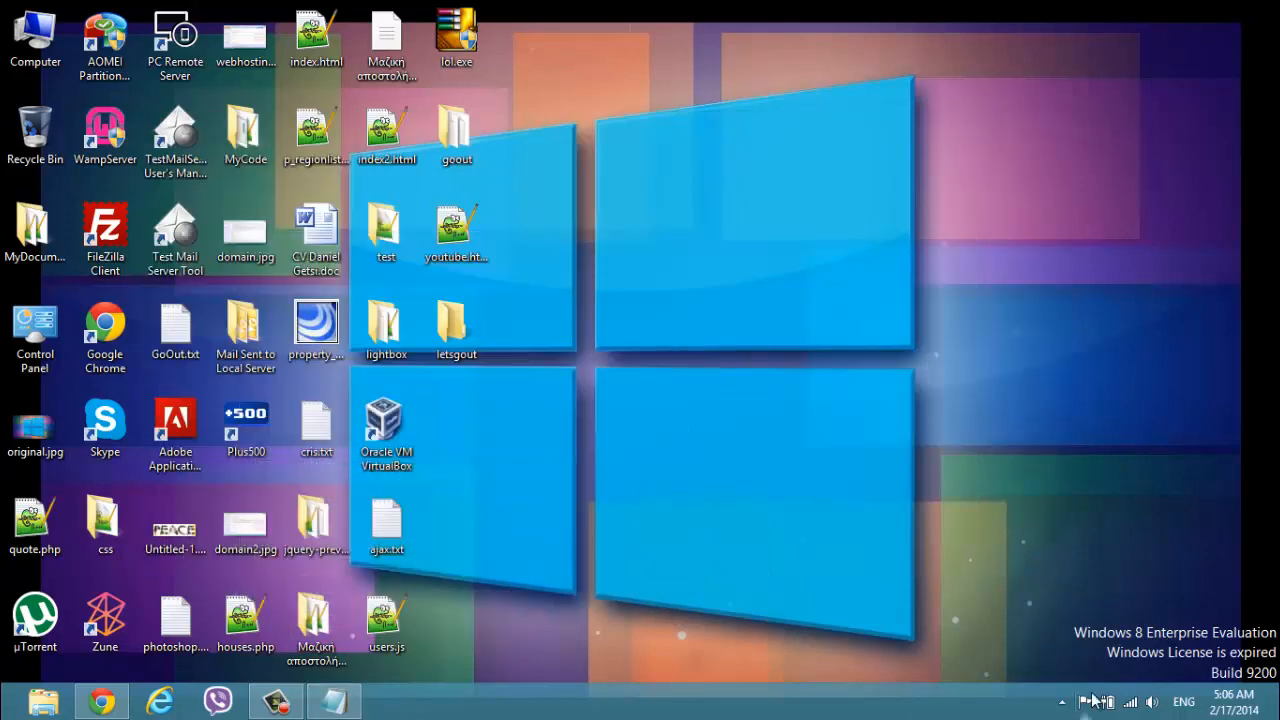
Open php.ini via the hidden tray's WampServer icon, PHP > php.ini.
left_click(1062, 701)
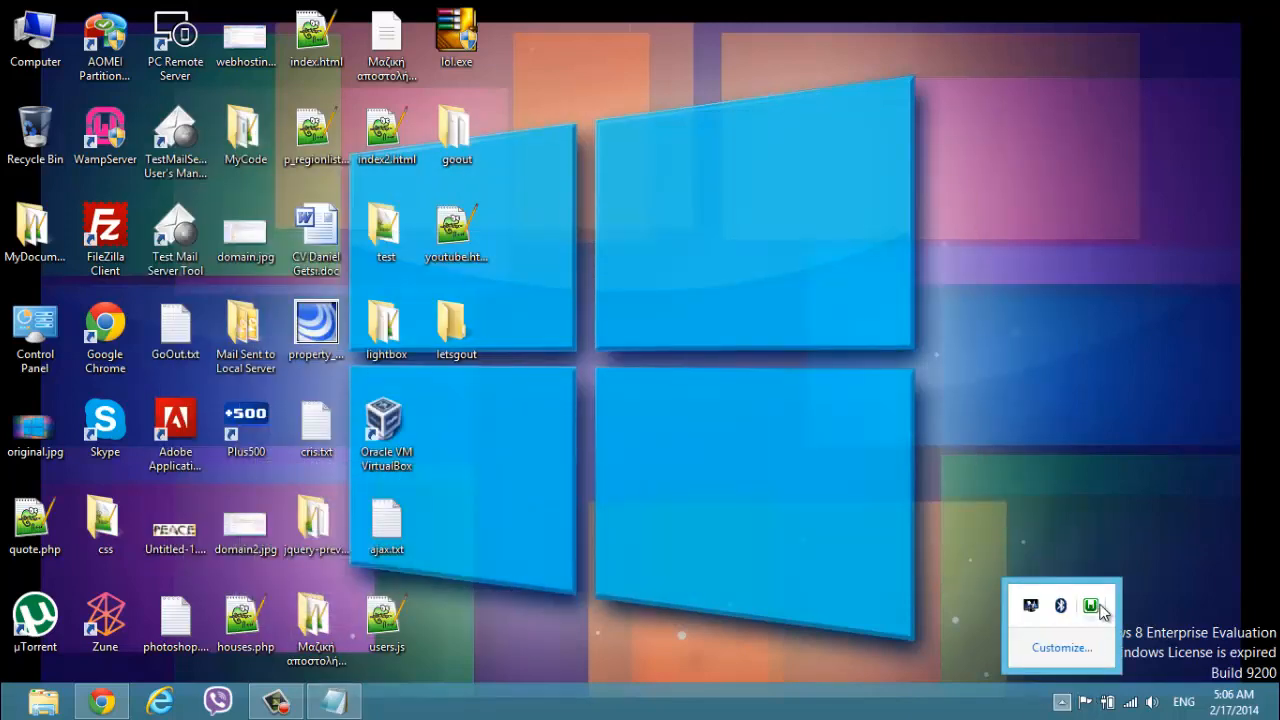
left_click(1091, 606)
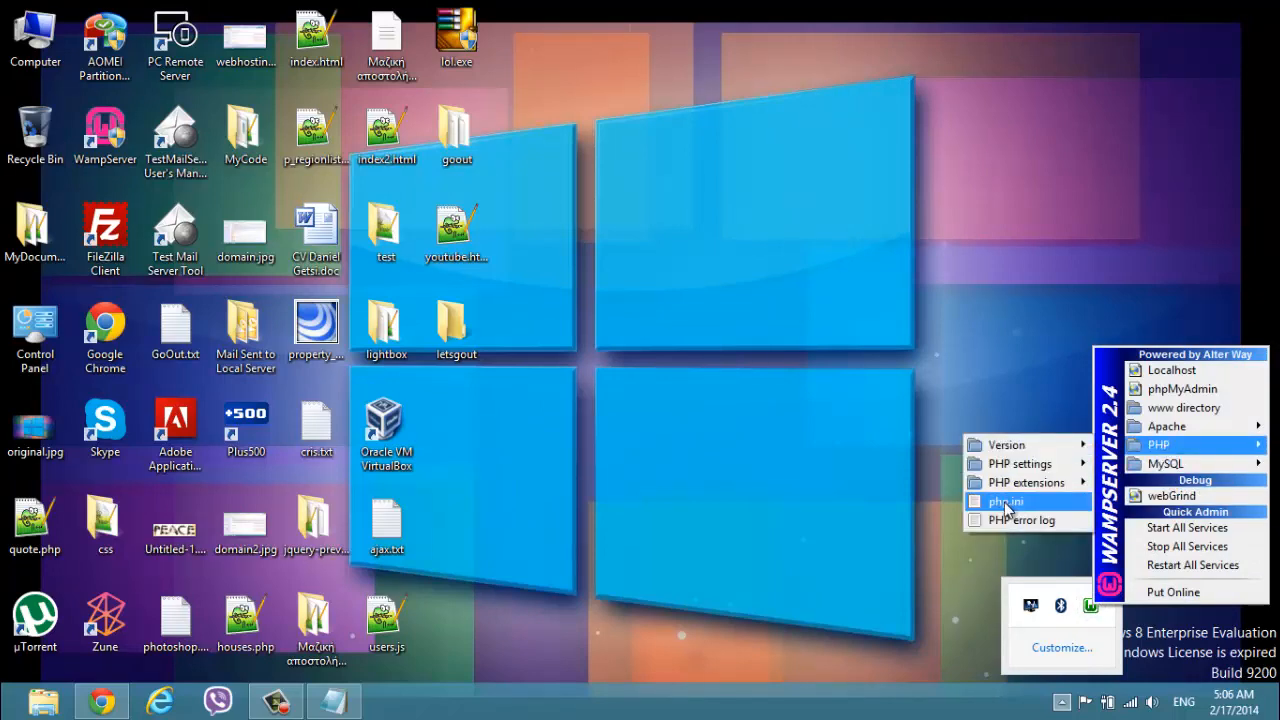
left_click(1005, 501)
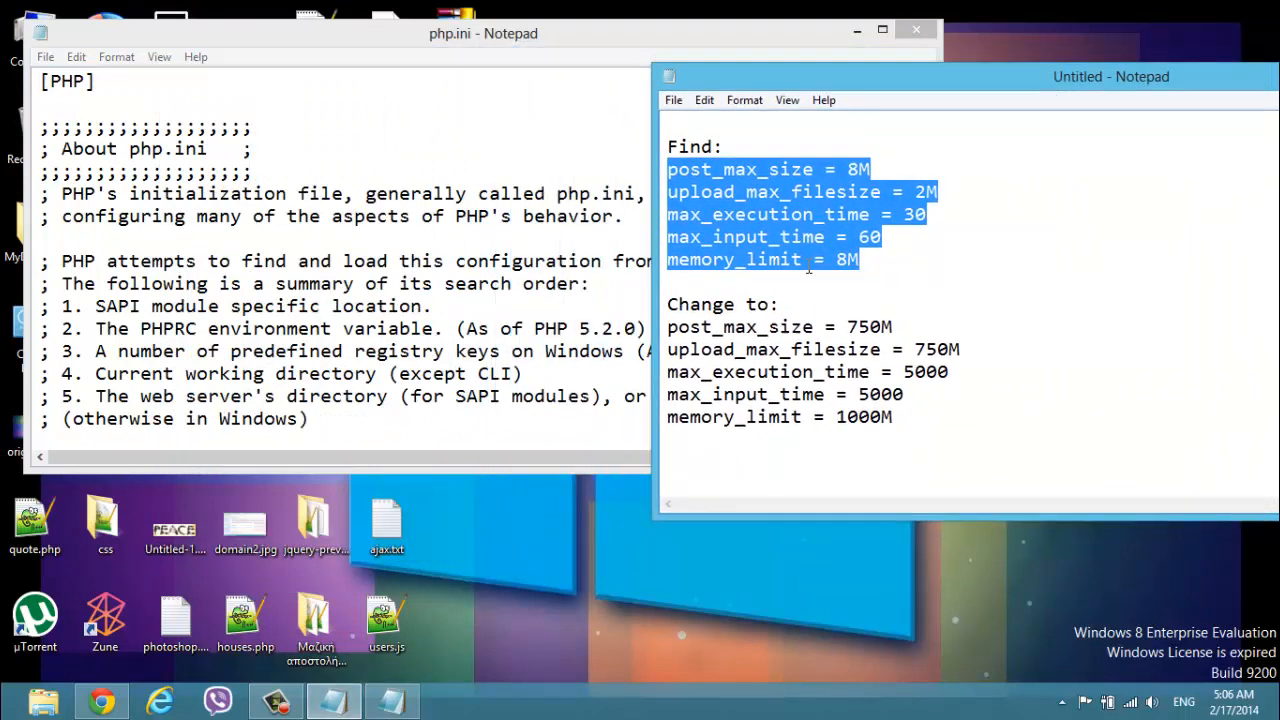
Highlight the upload_max_filesize line in the notes and move the notes window aside.
left_click(880, 273)
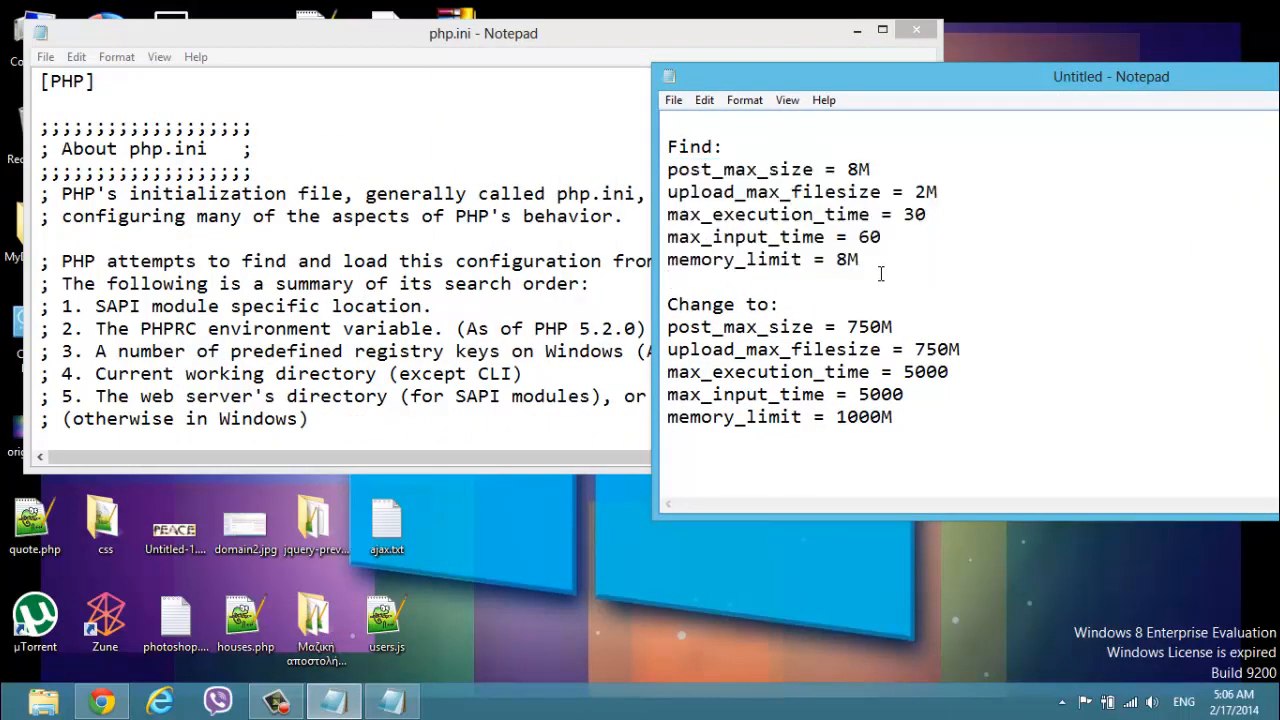
left_click_drag(667, 169, 858, 259)
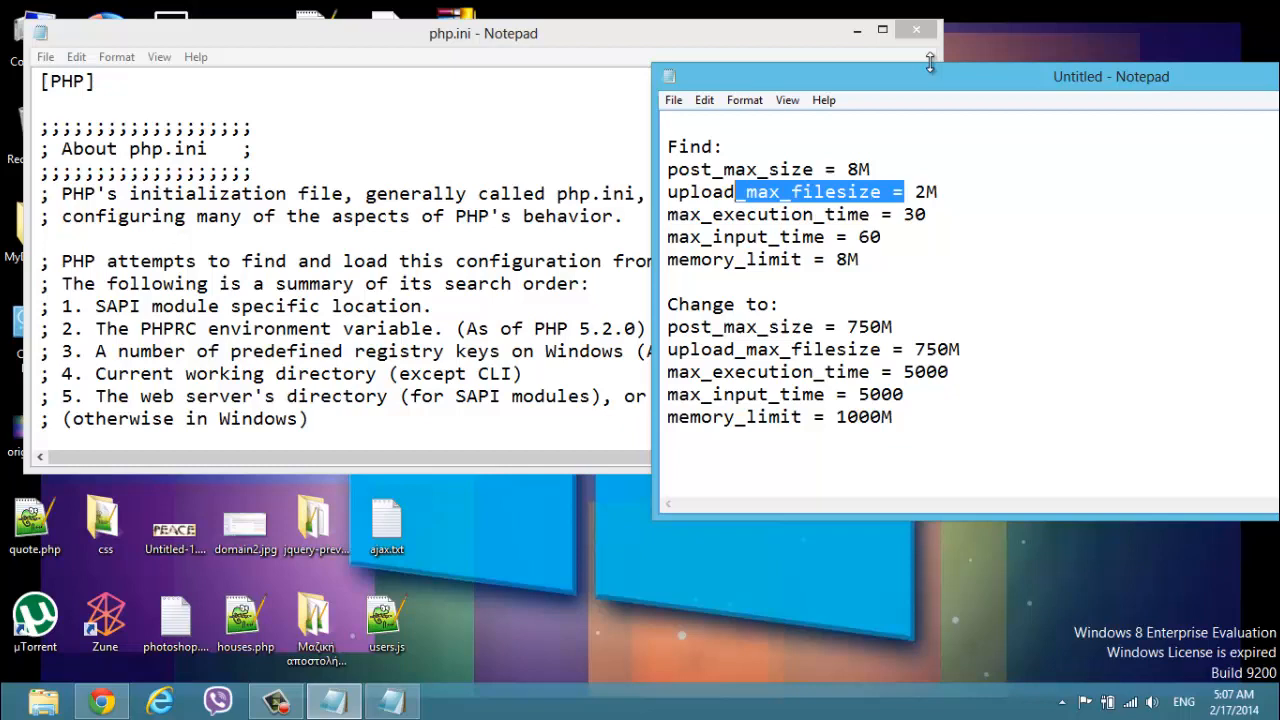
left_click_drag(930, 63, 1015, 66)
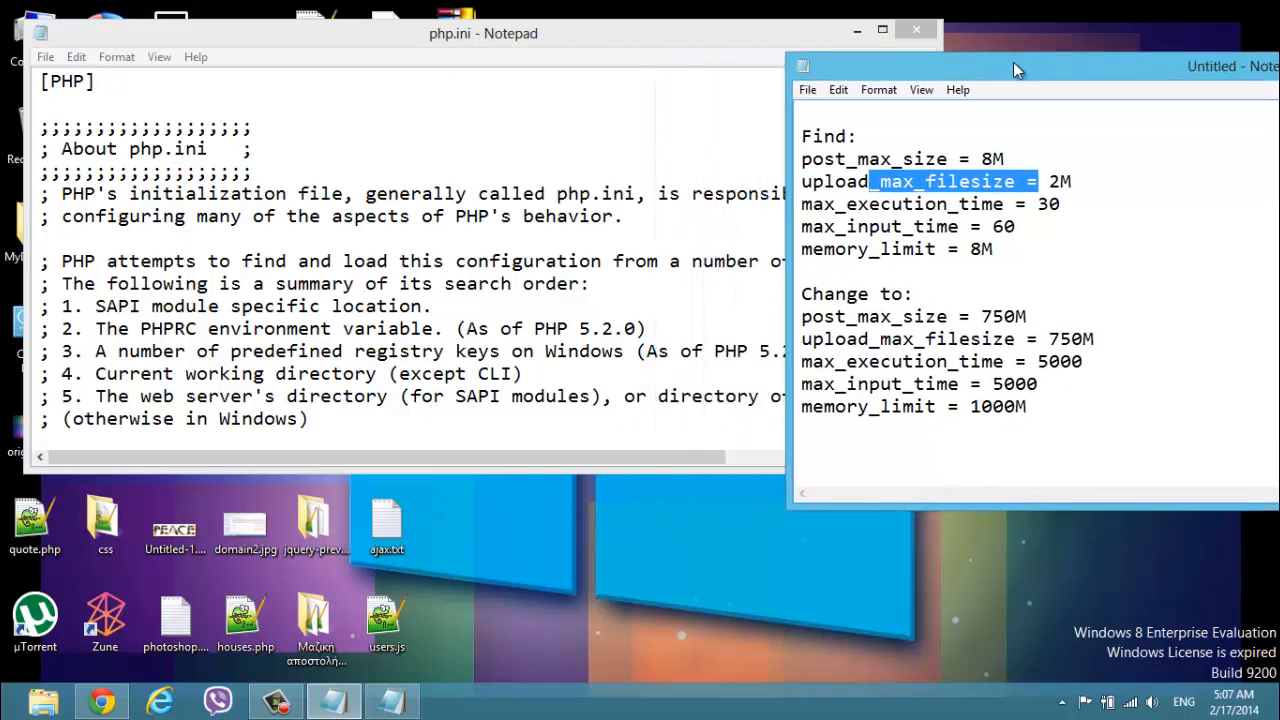
mouse_move(950, 162)
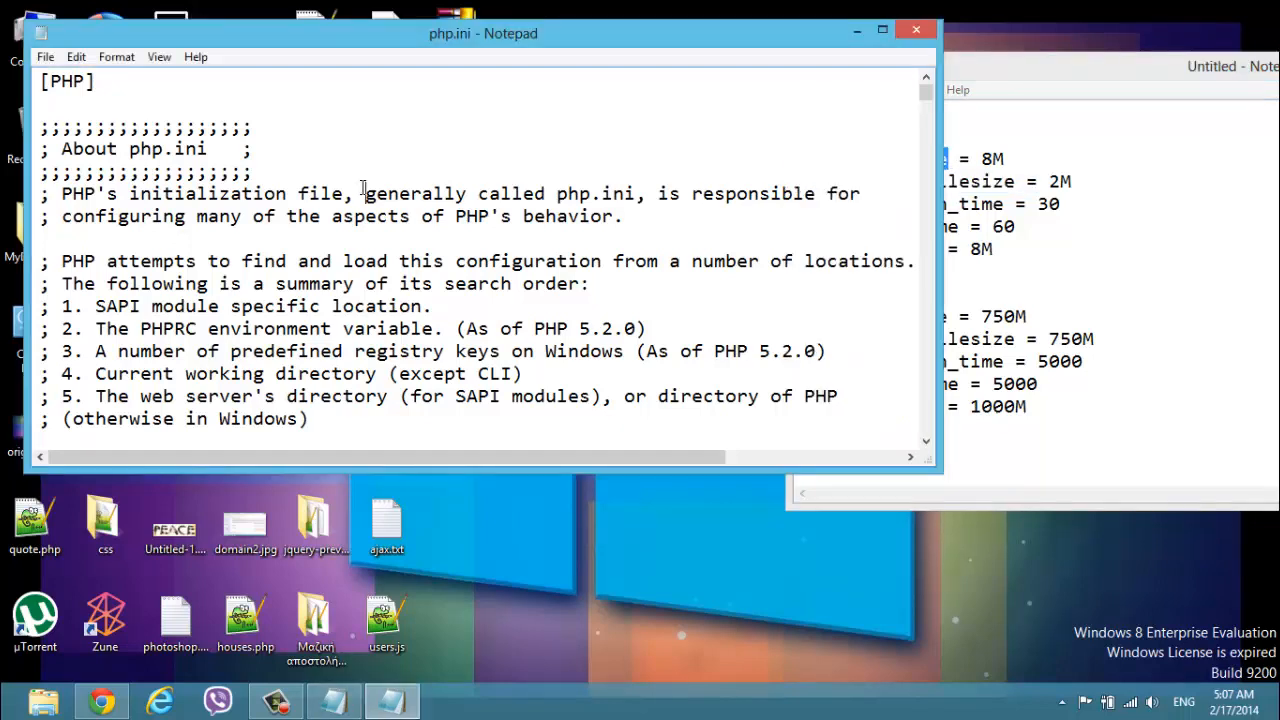
Find post_max_size in php.ini and change its value from 8M to 750M.
key("ctrl+f")
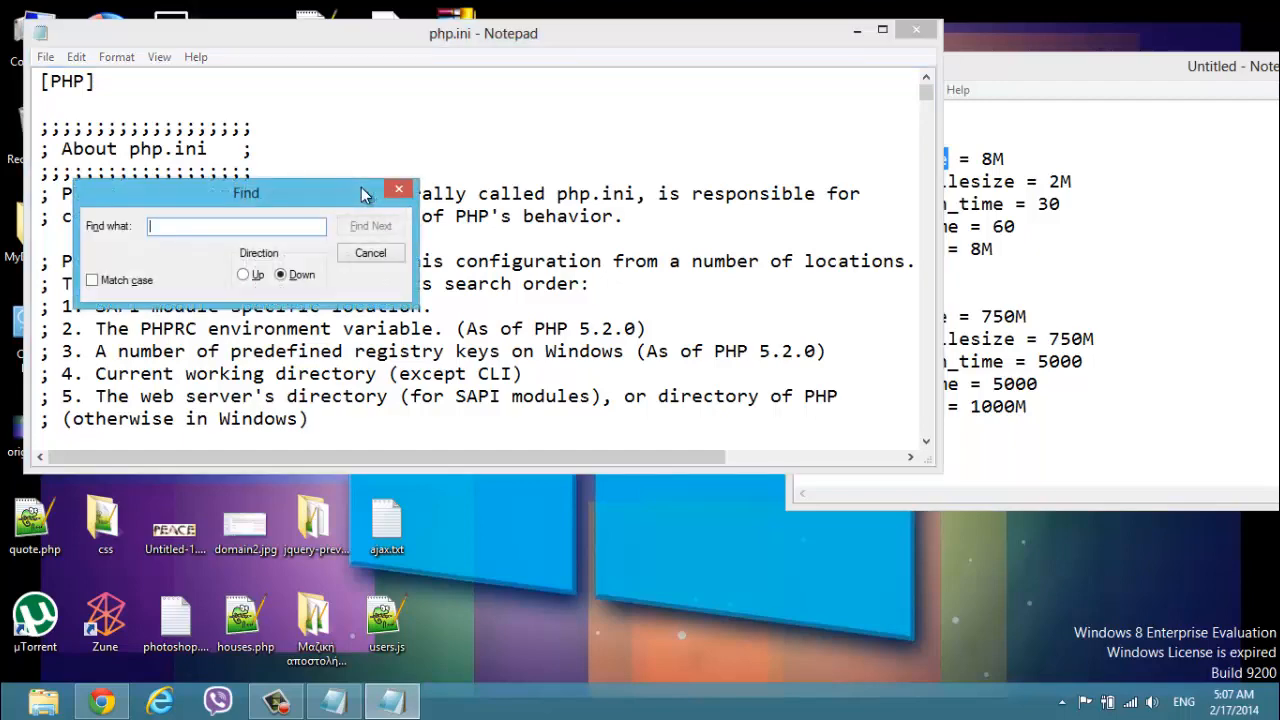
left_click(370, 226)
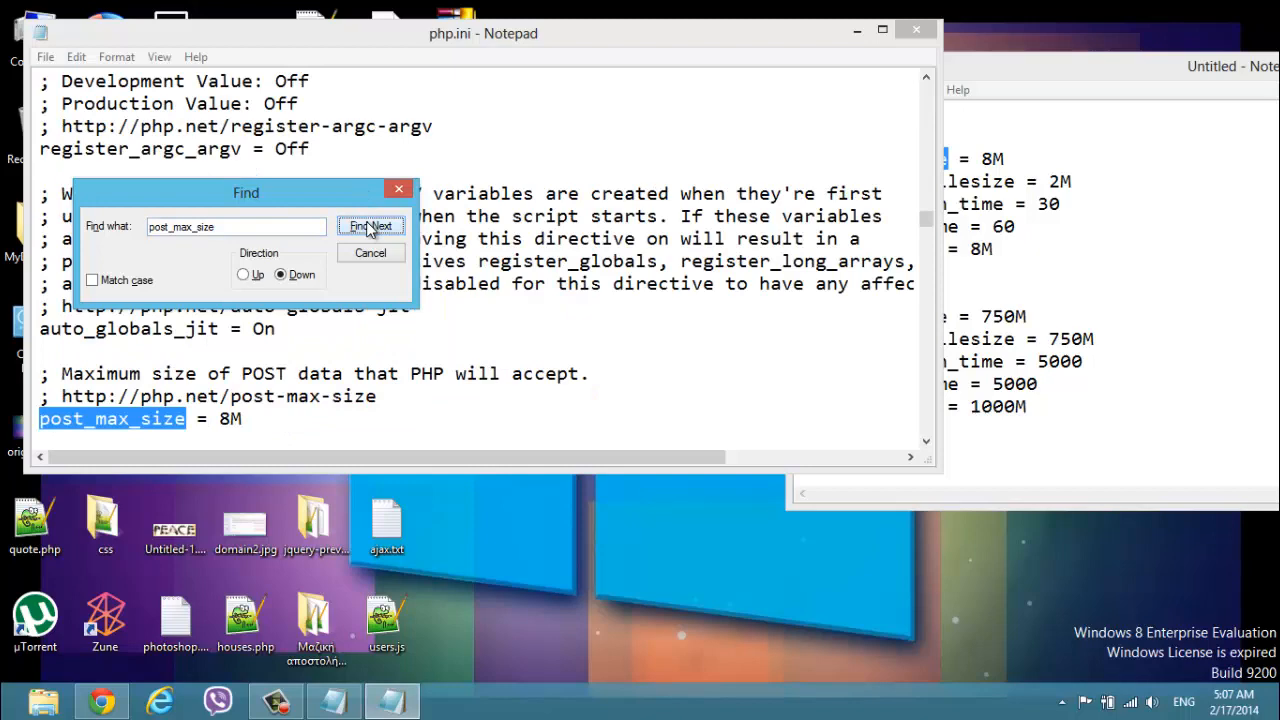
left_click(370, 252)
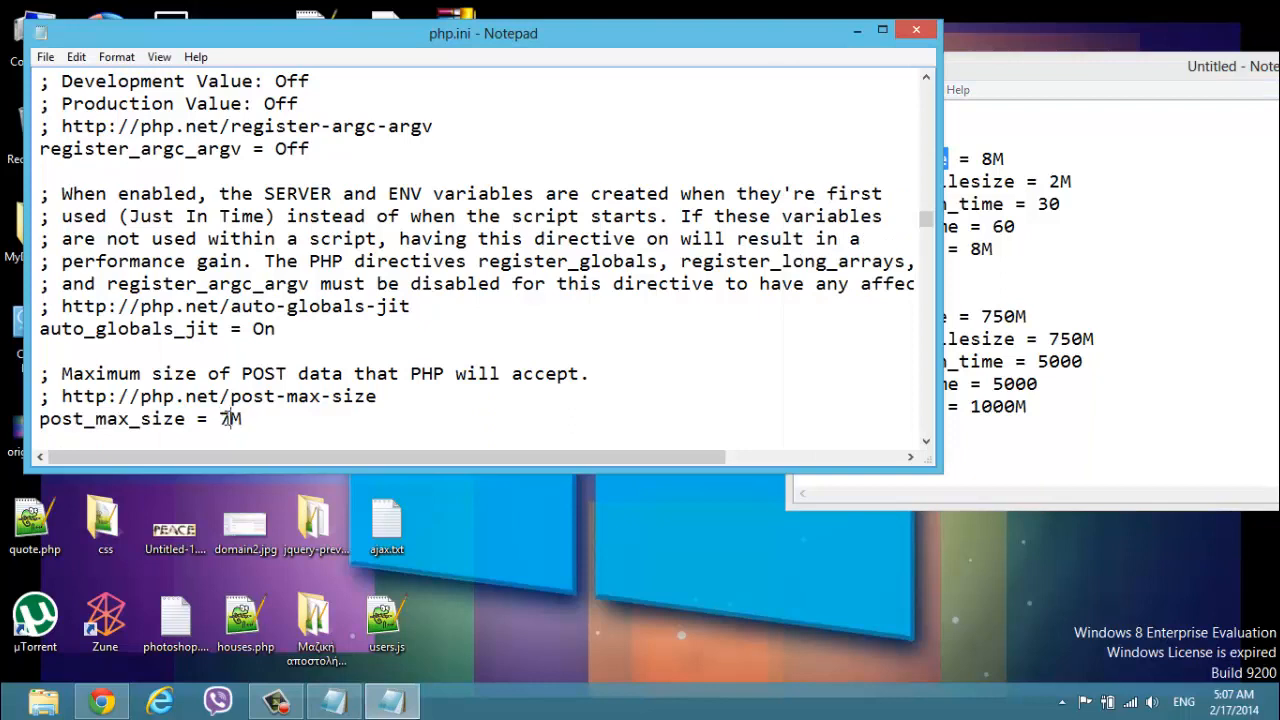
type("750M")
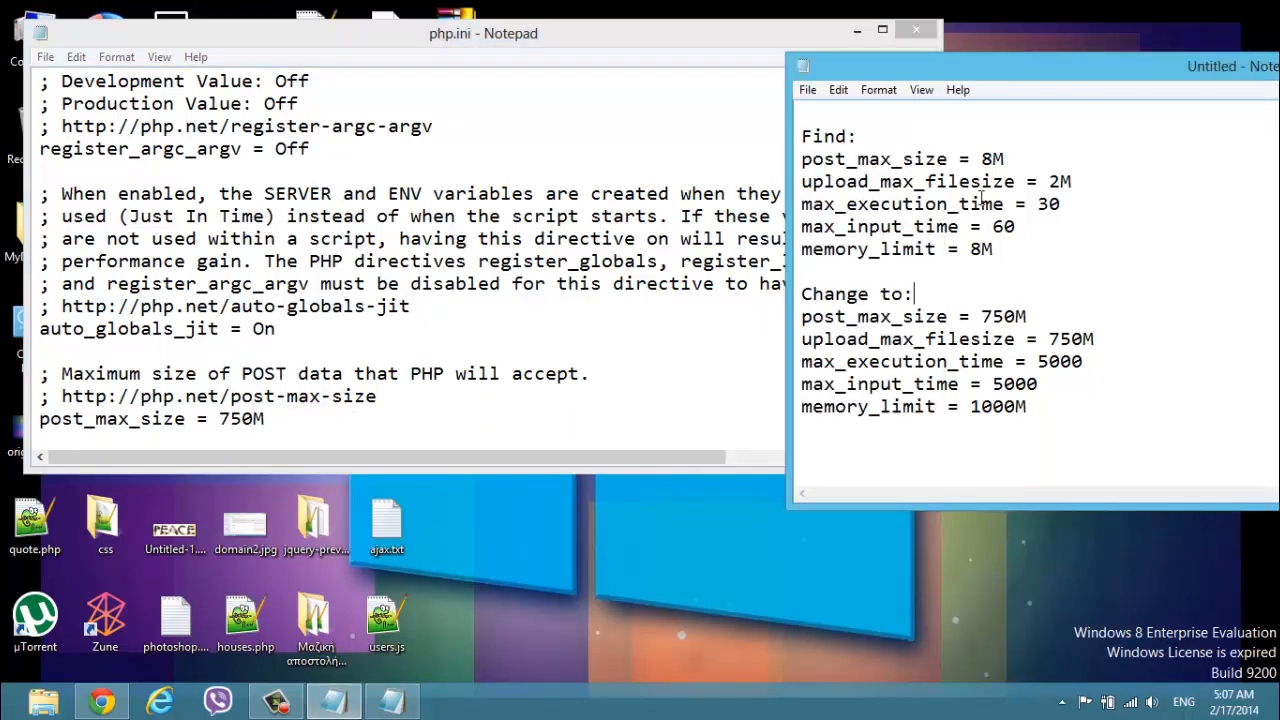
double_click(905, 181)
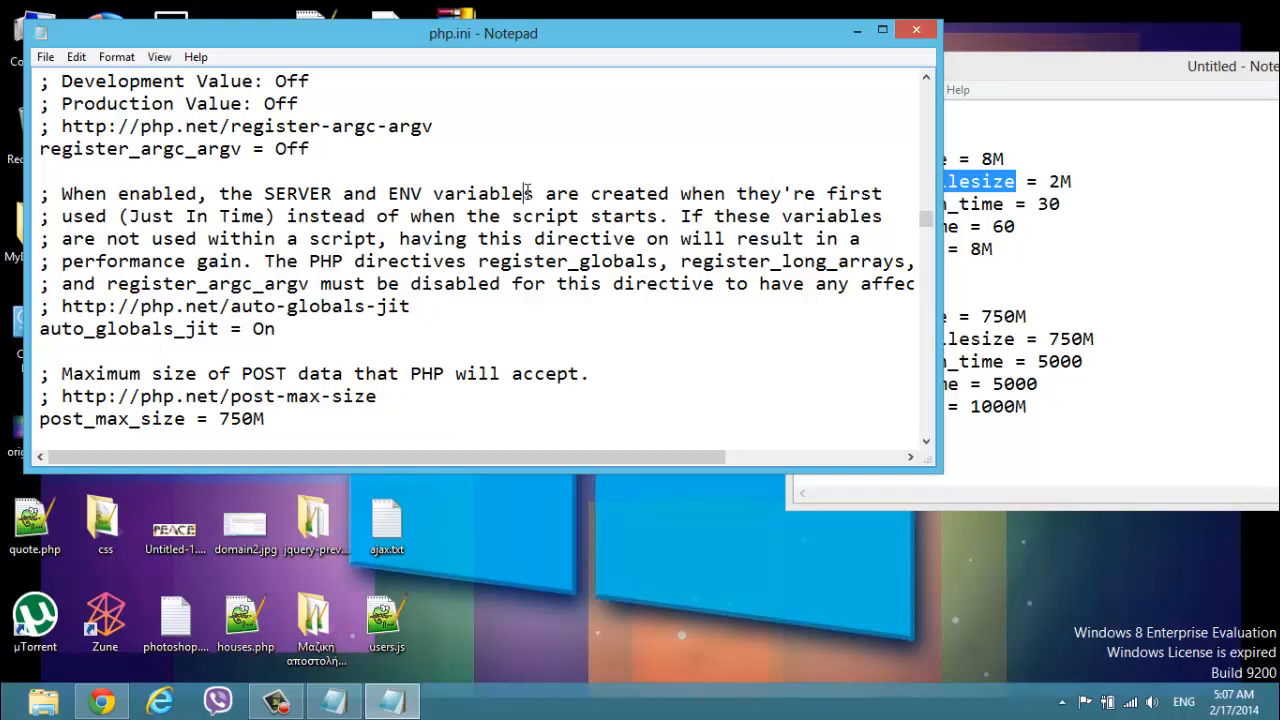
Find upload_max_filesize and replace its 2M value with 750M.
key("ctrl+f")
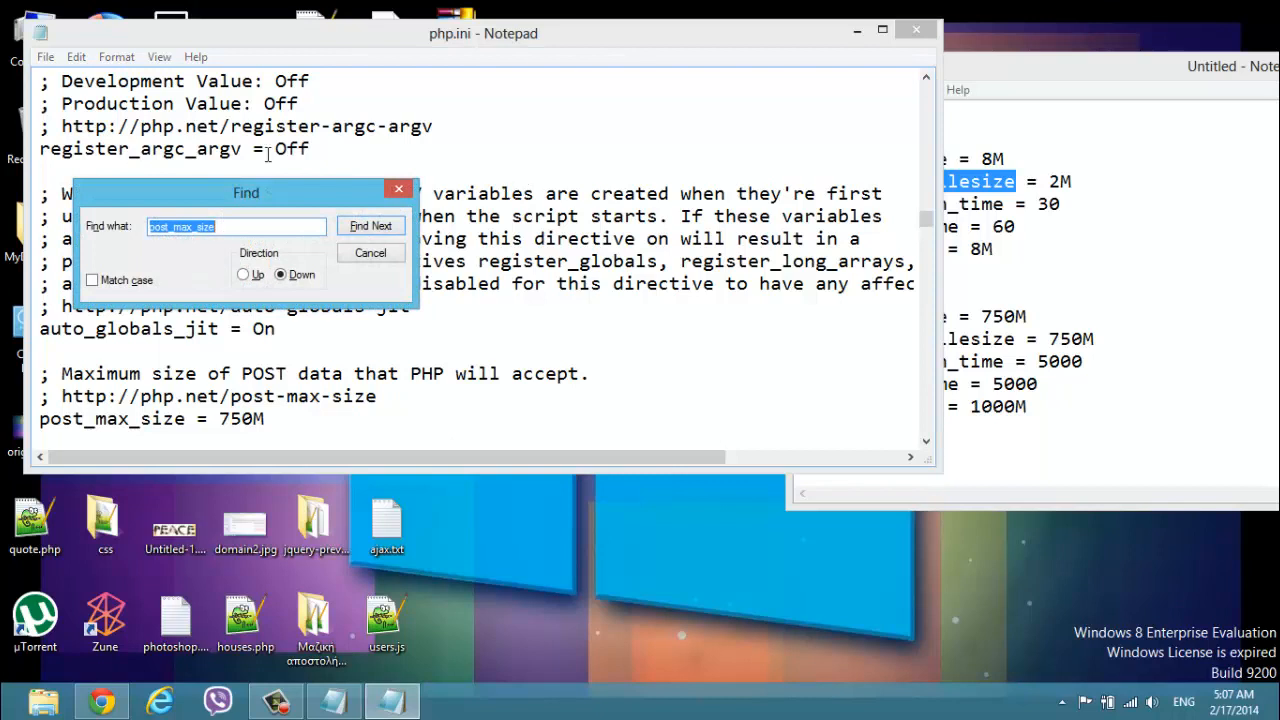
left_click(369, 225)
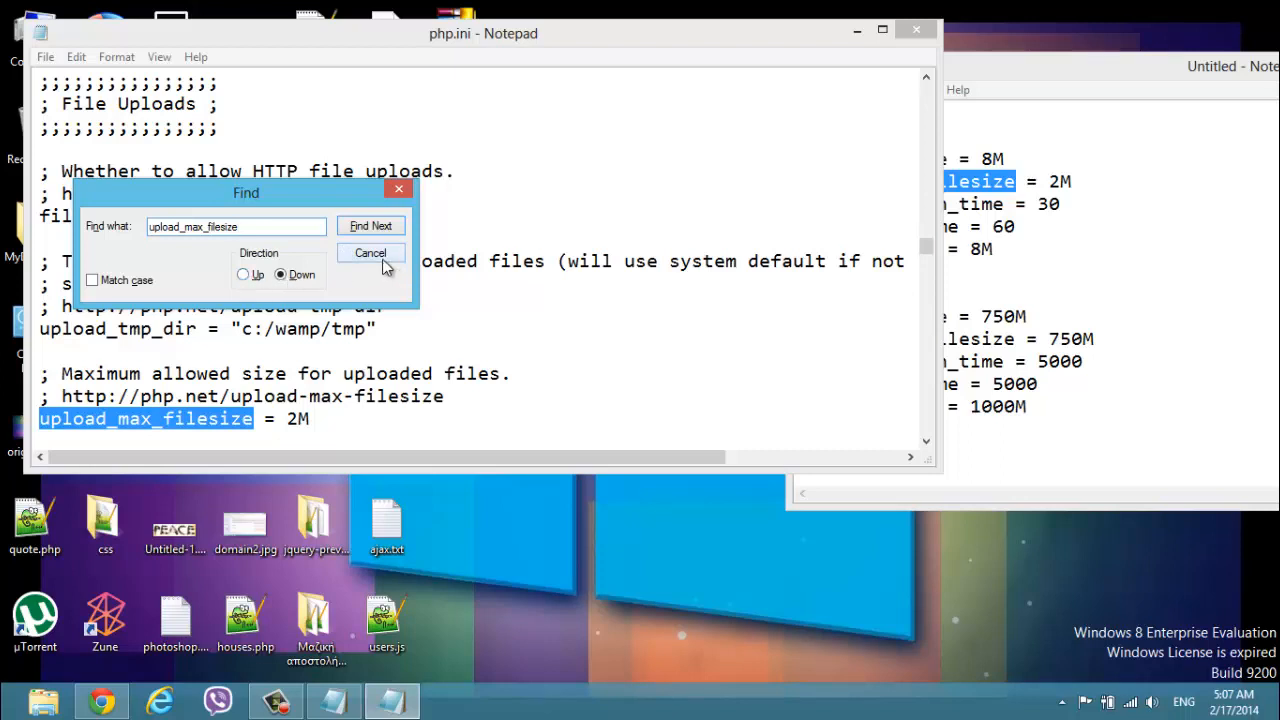
left_click(370, 252)
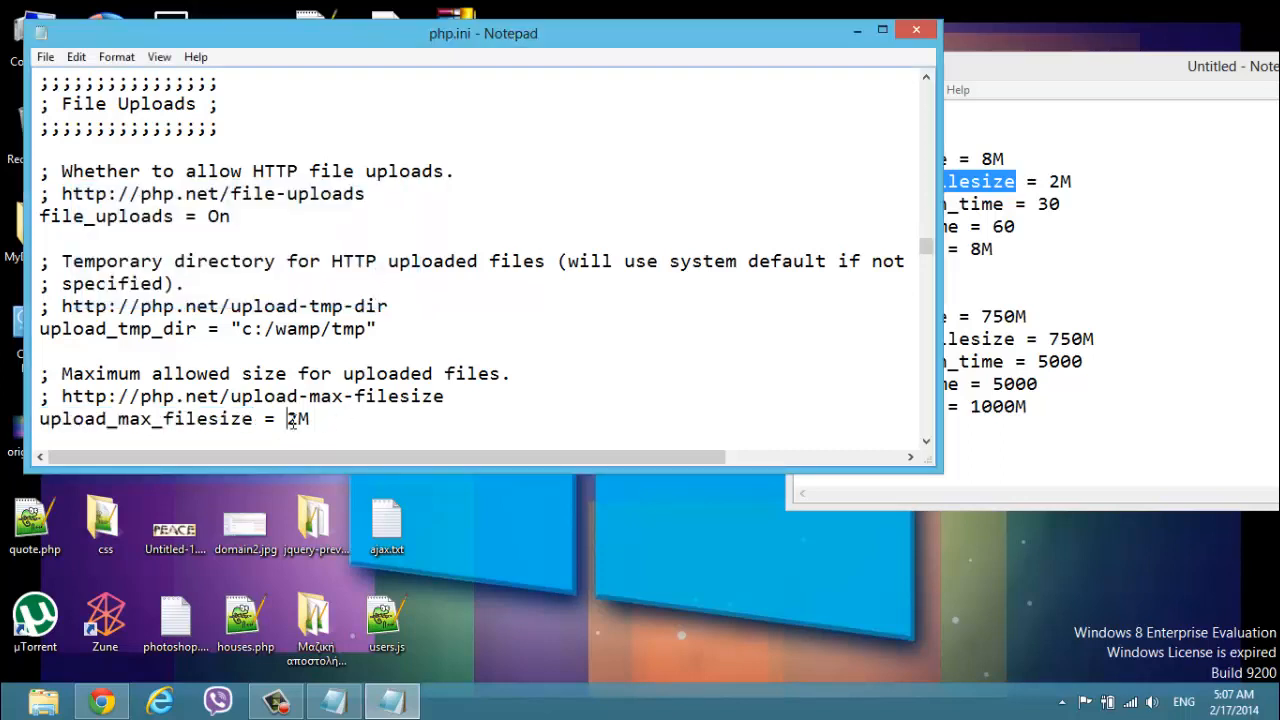
key("Backspace")
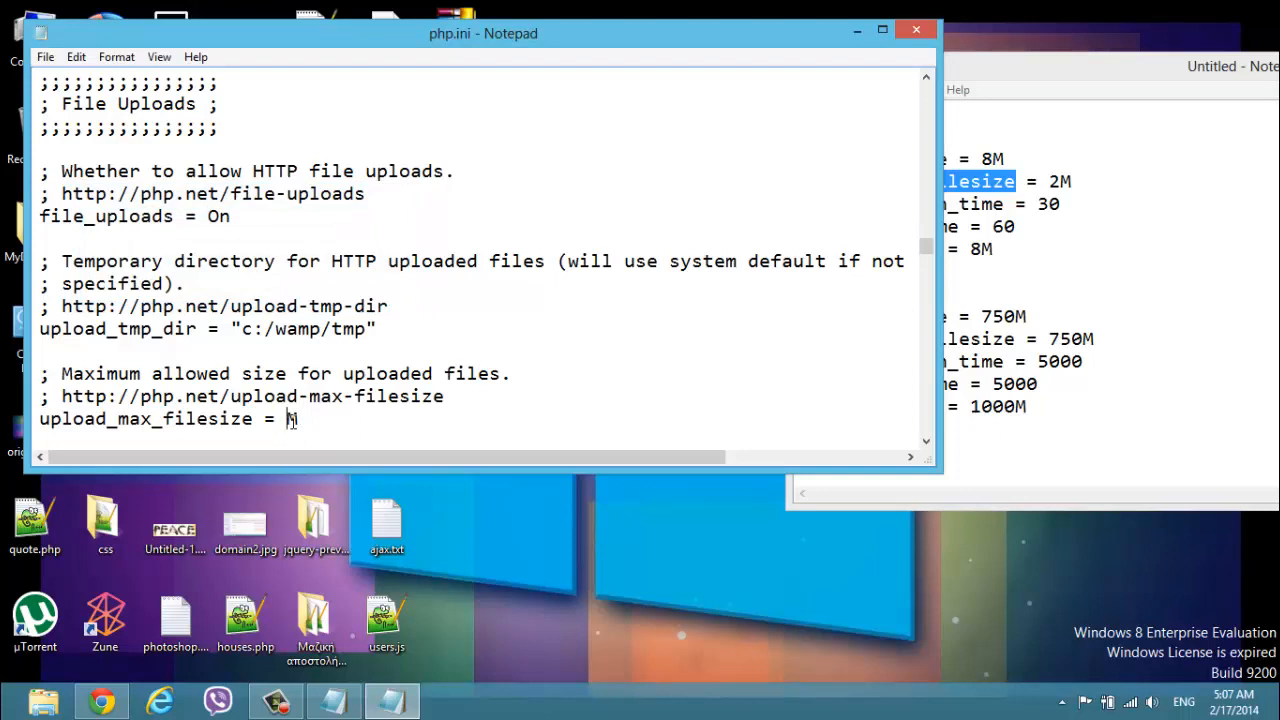
type("750M")
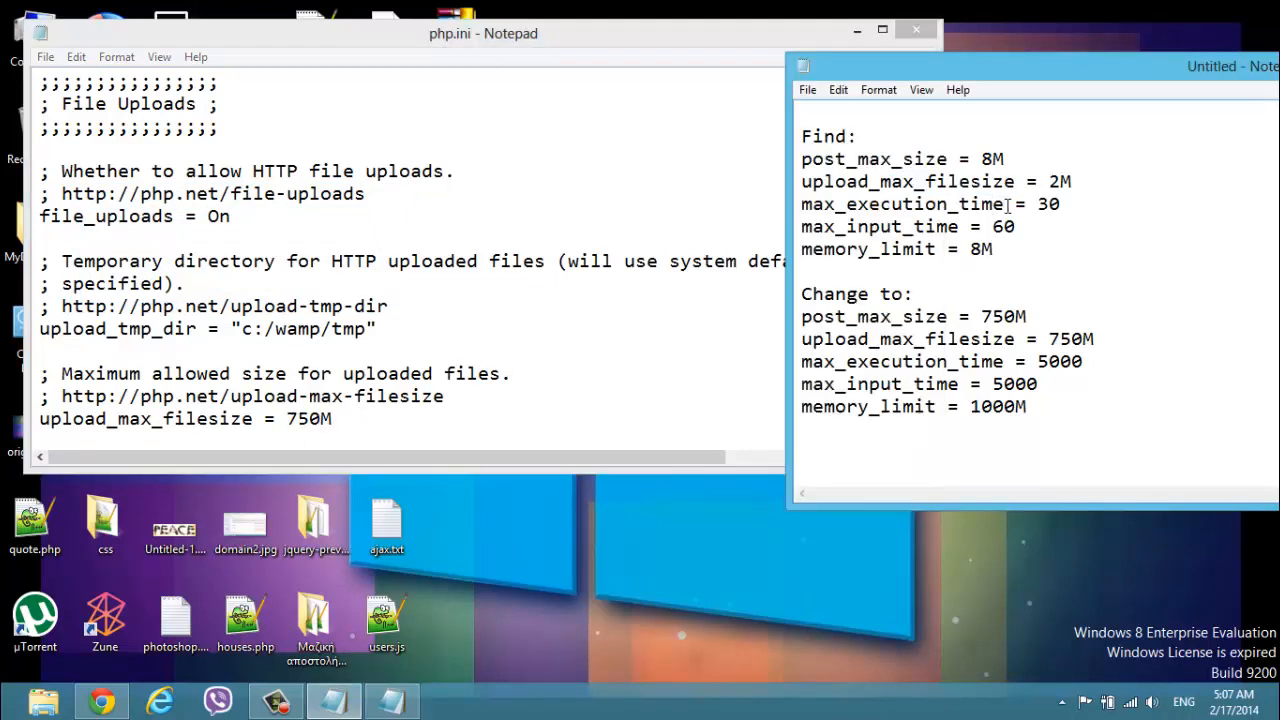
double_click(900, 204)
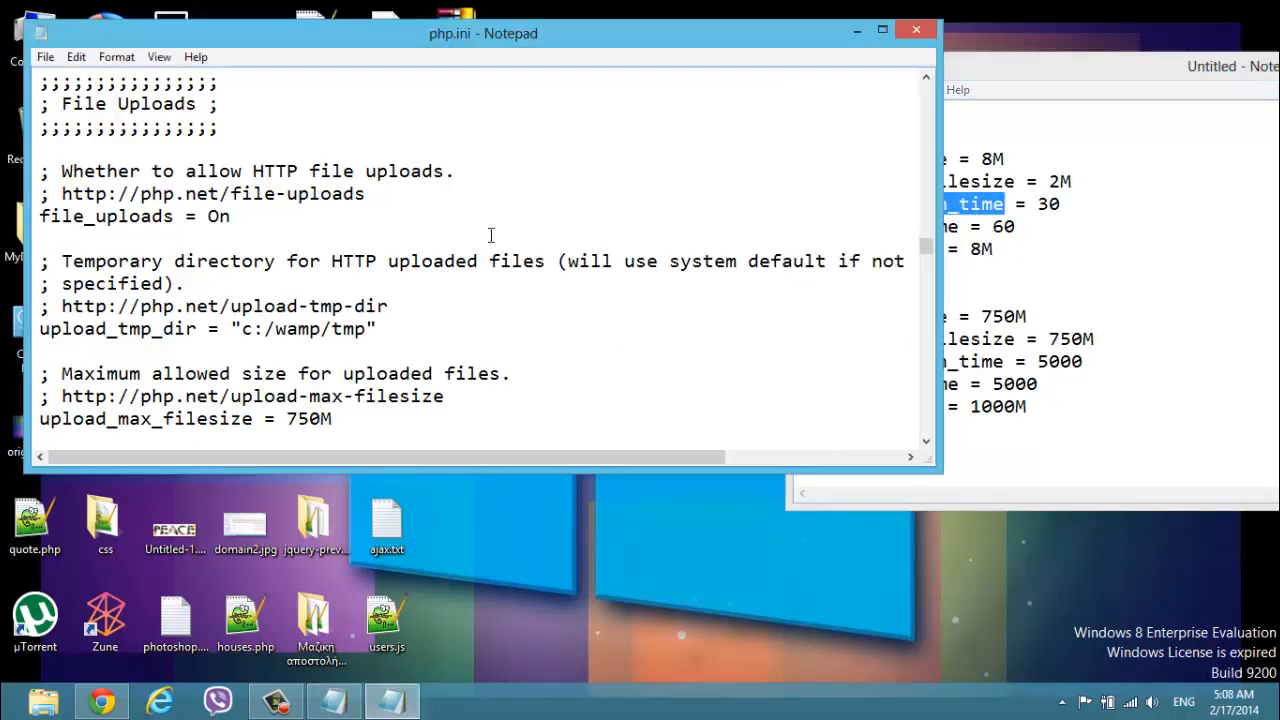
Locate max_execution_time in php.ini and change its value from 30 to 5000.
left_click(370, 225)
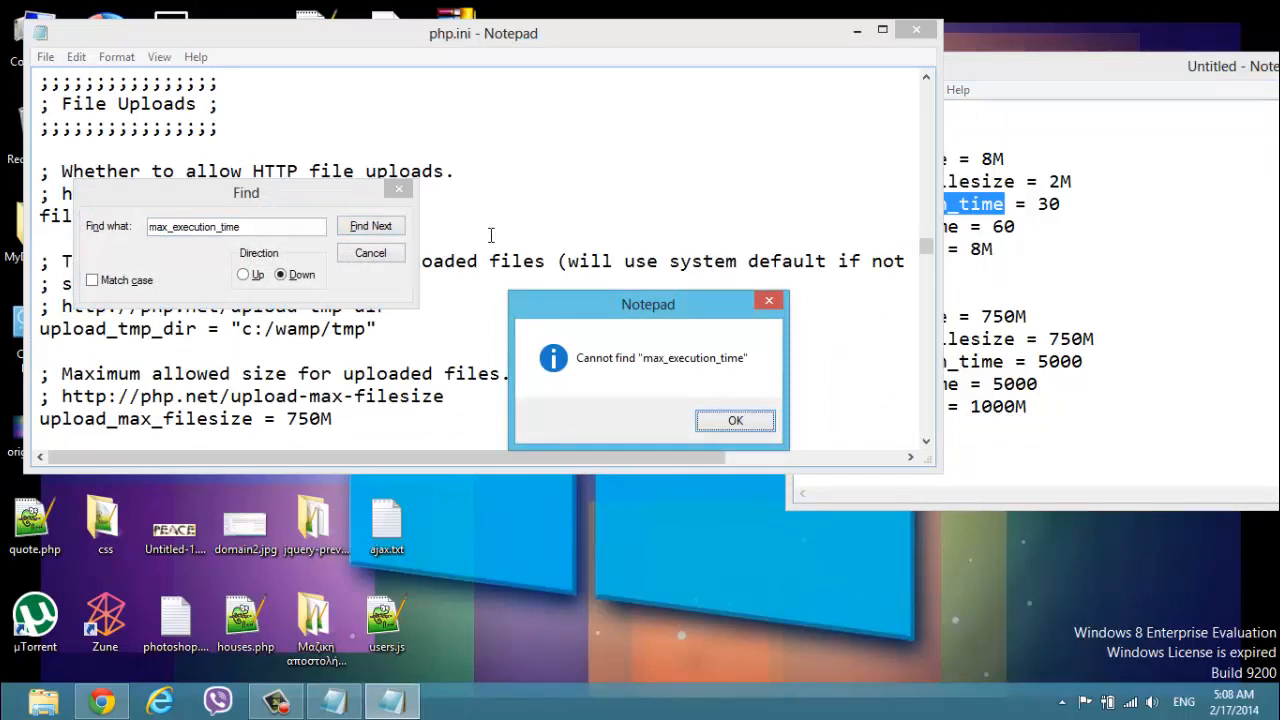
left_click(735, 420)
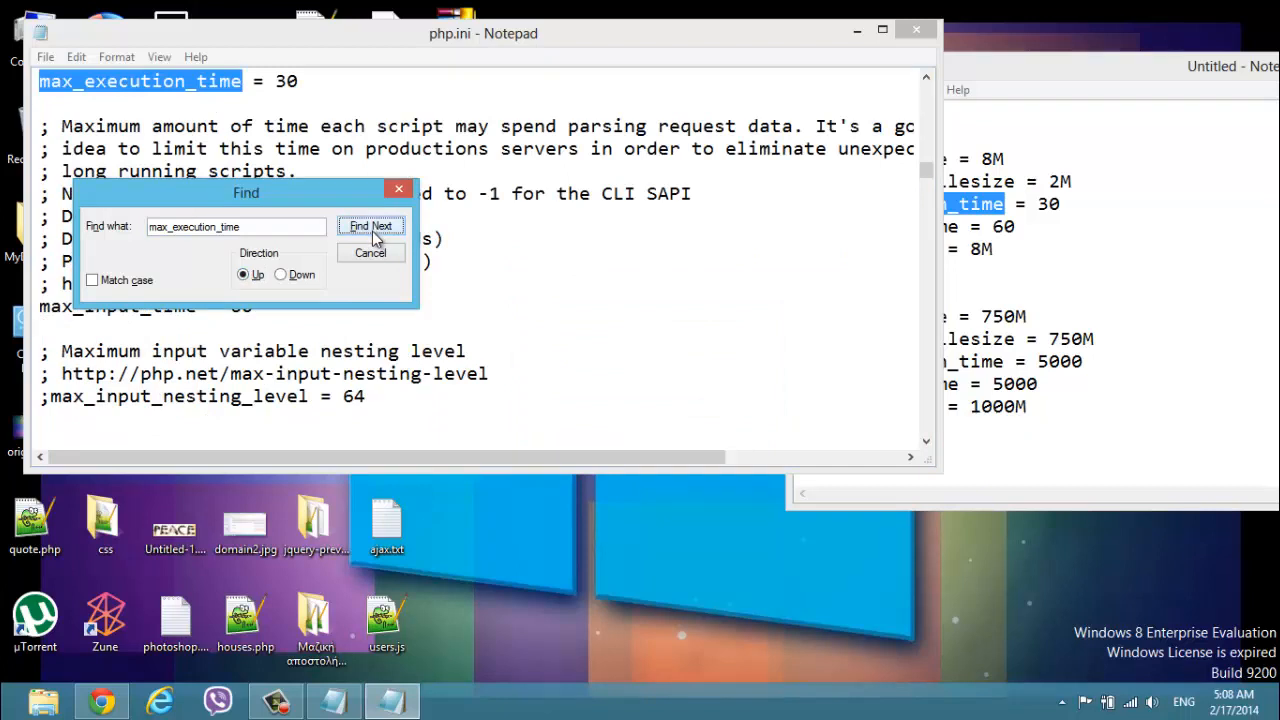
left_click(370, 252)
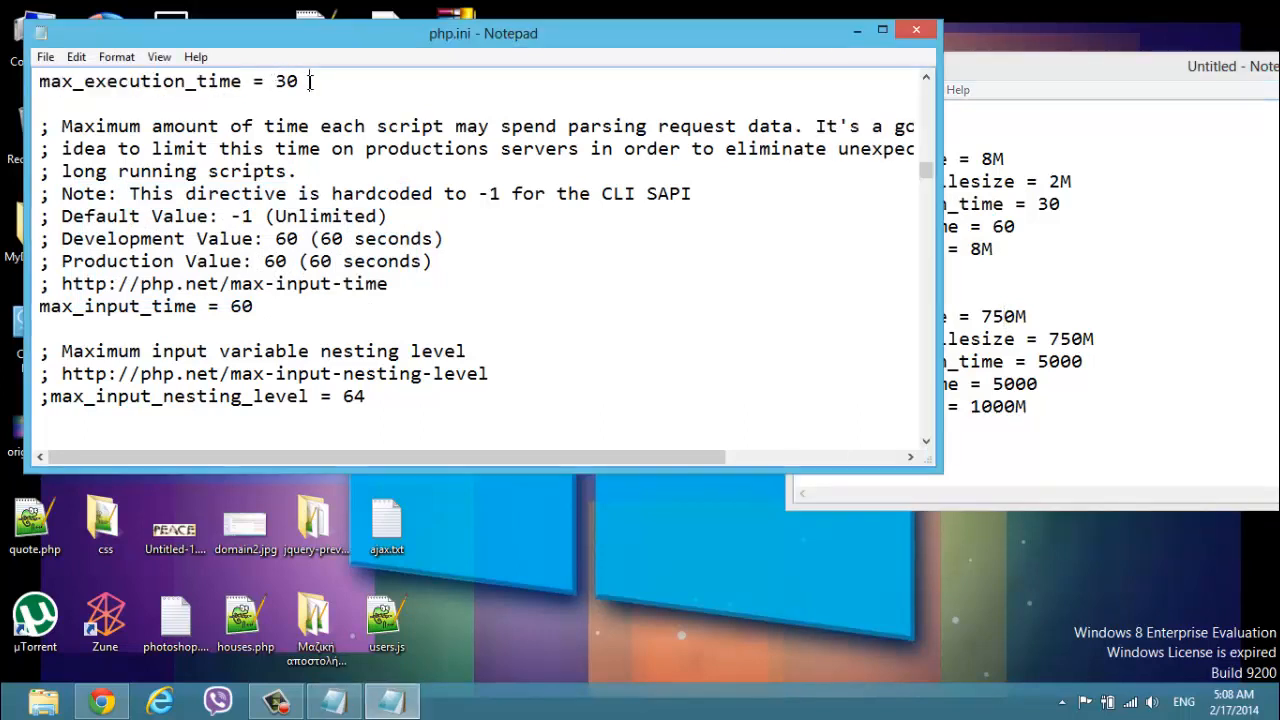
key("Backspace")
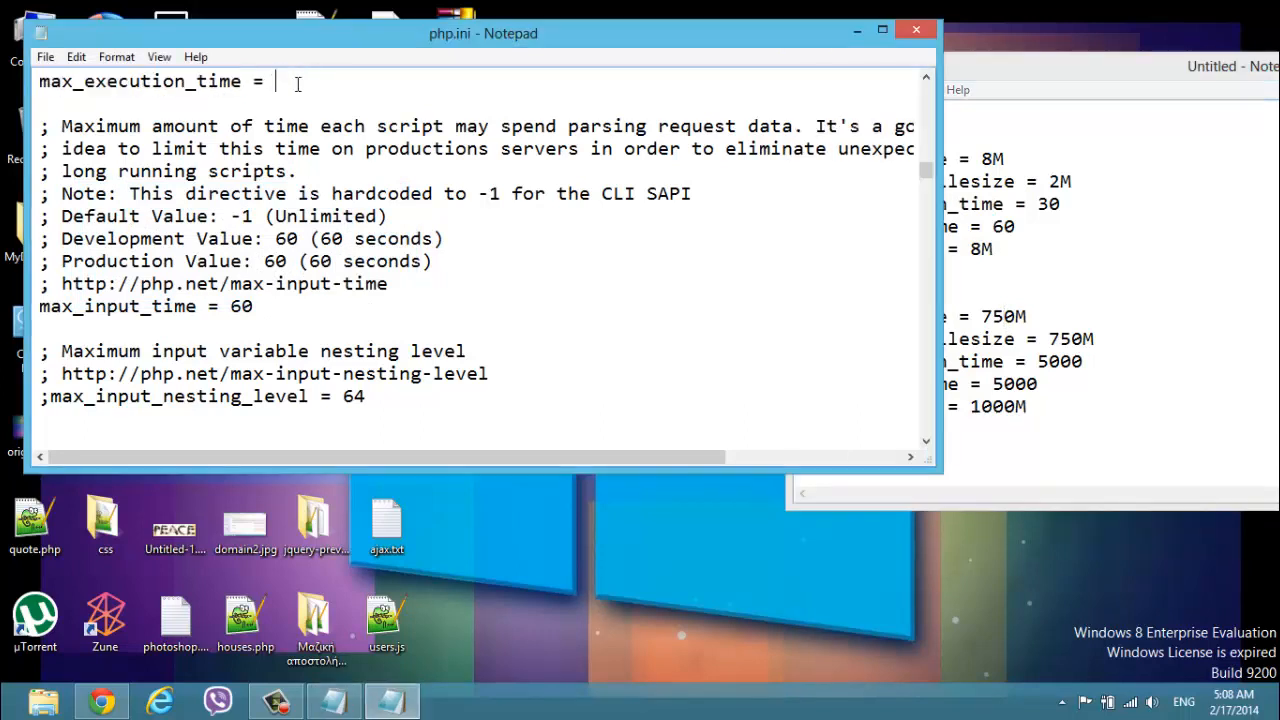
type("5000")
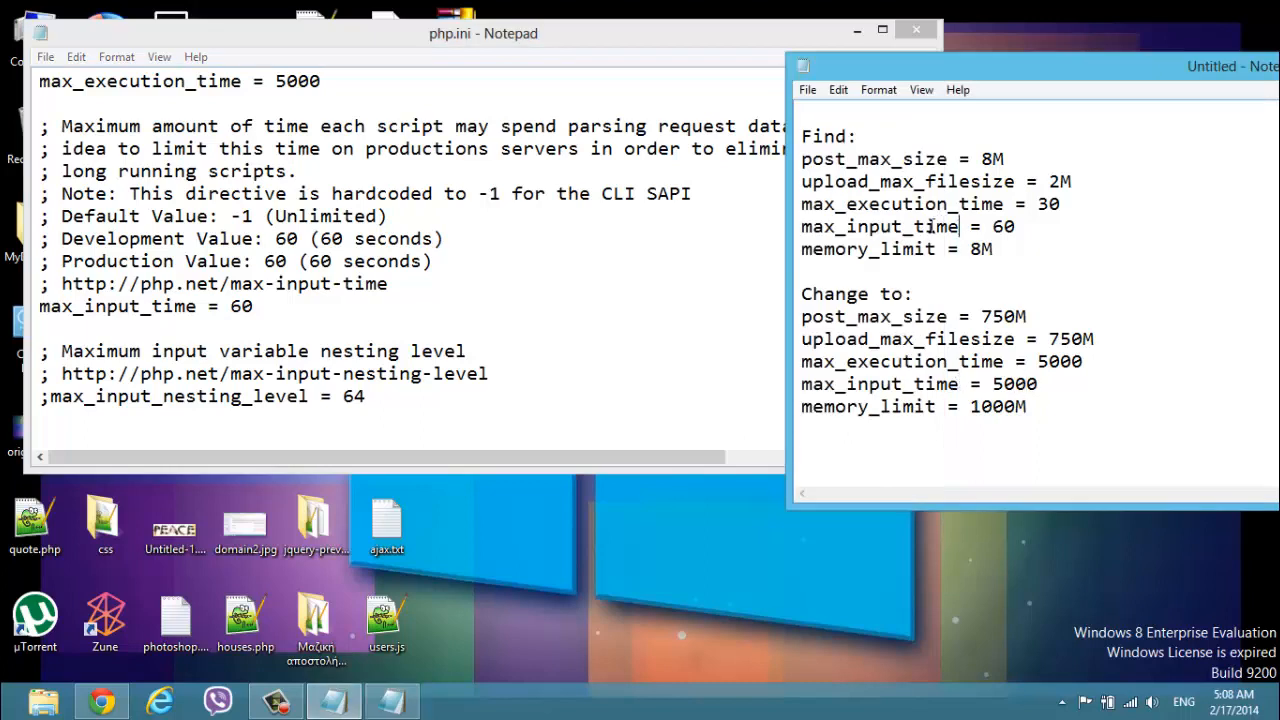
Locate max_input_time and replace its value 60 with 5000.
double_click(878, 226)
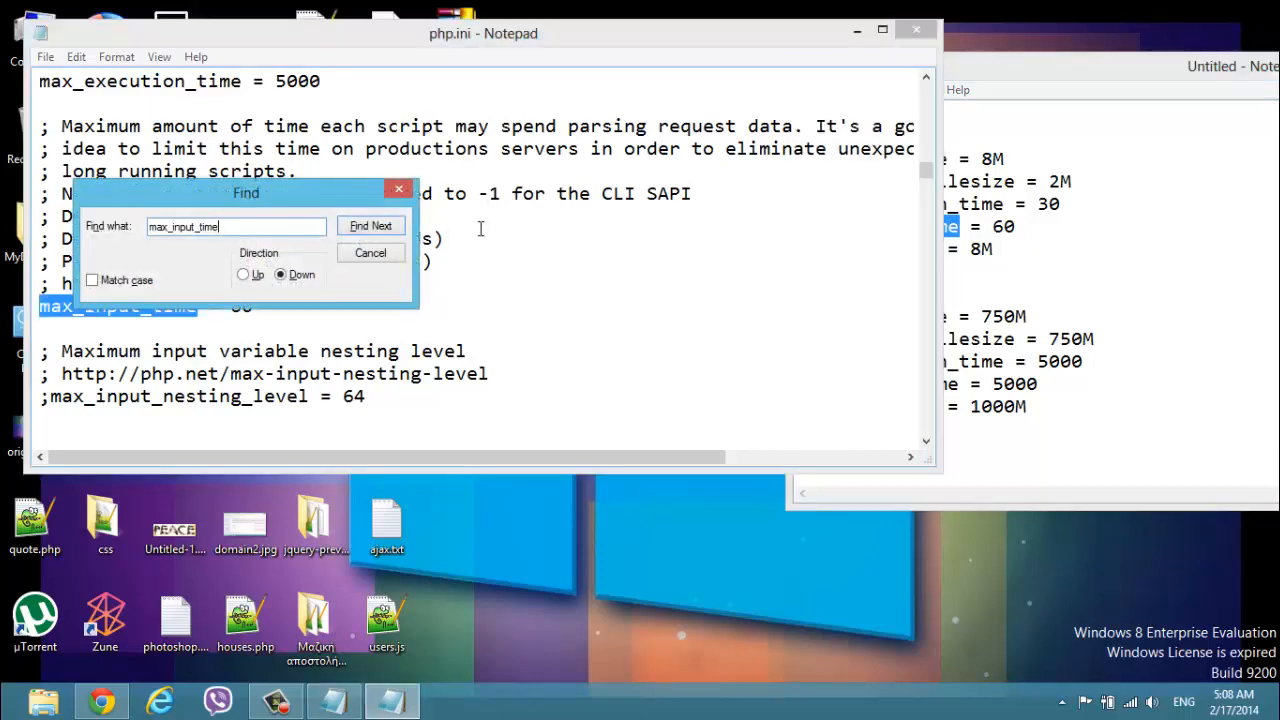
left_click_drag(245, 193, 555, 81)
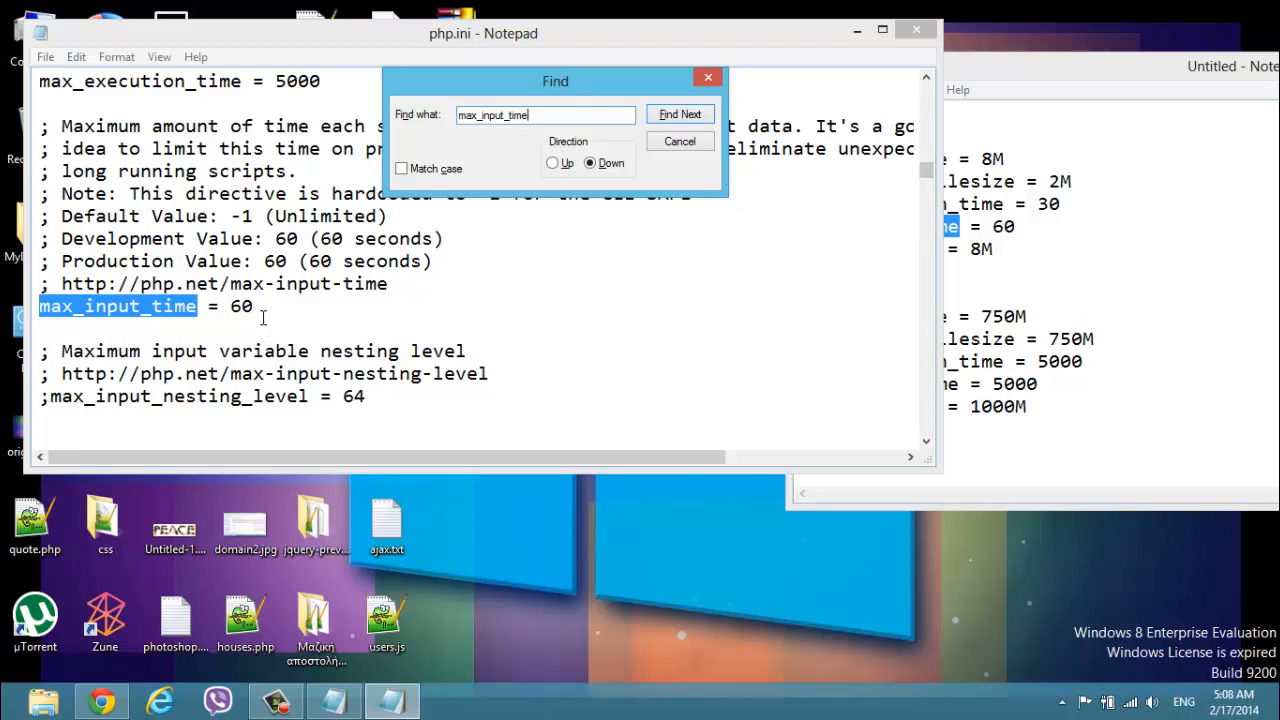
type("5000")
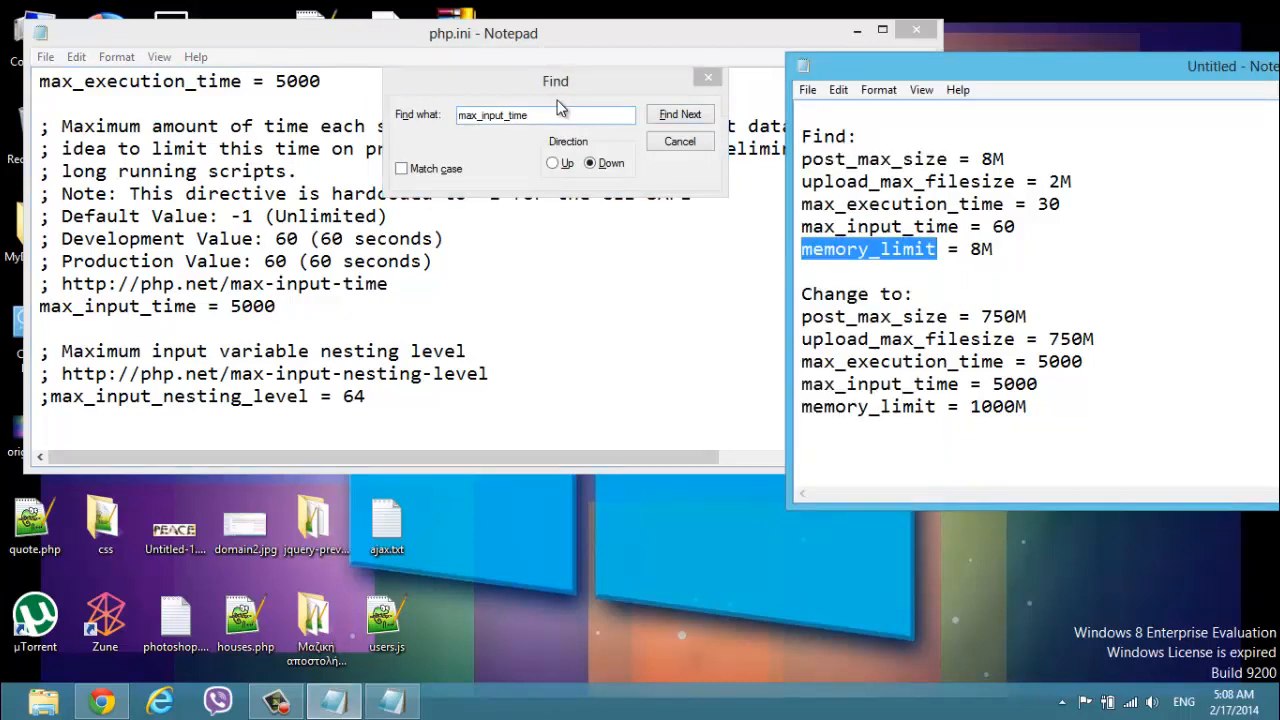
Set memory_limit from 8M to 1000M and dismiss the Find dialog.
left_click(680, 113)
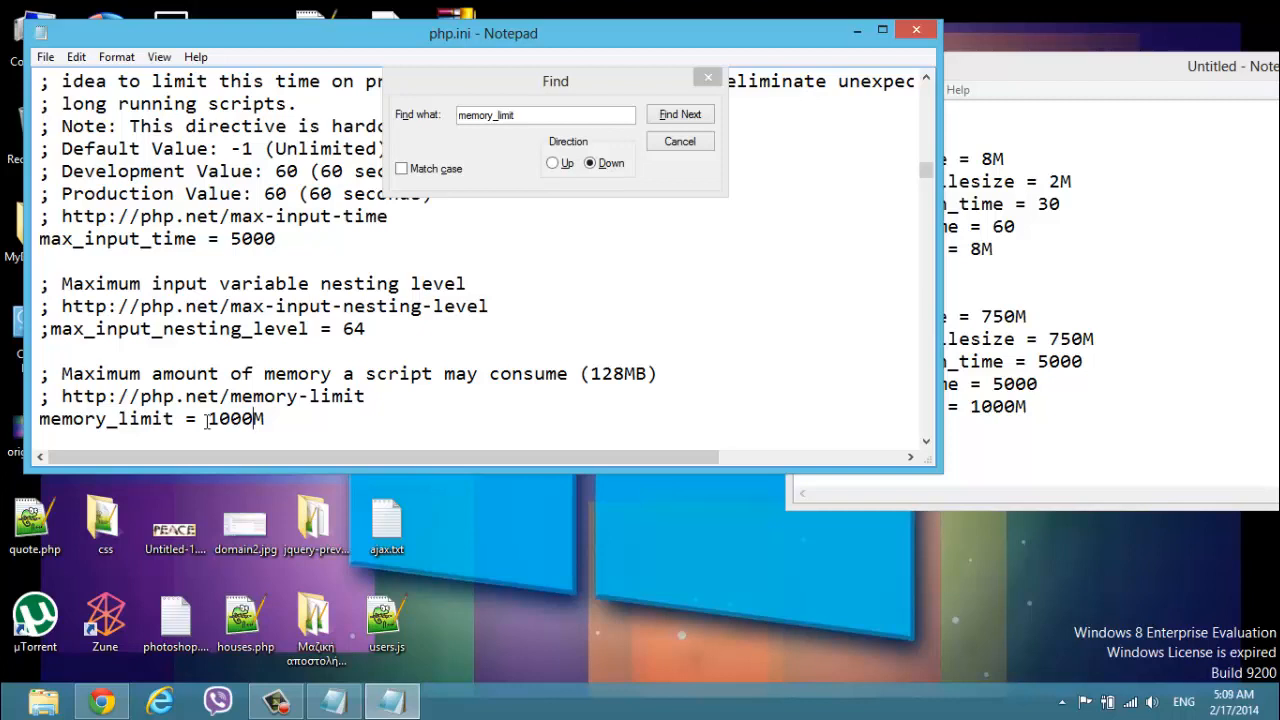
mouse_move(515, 263)
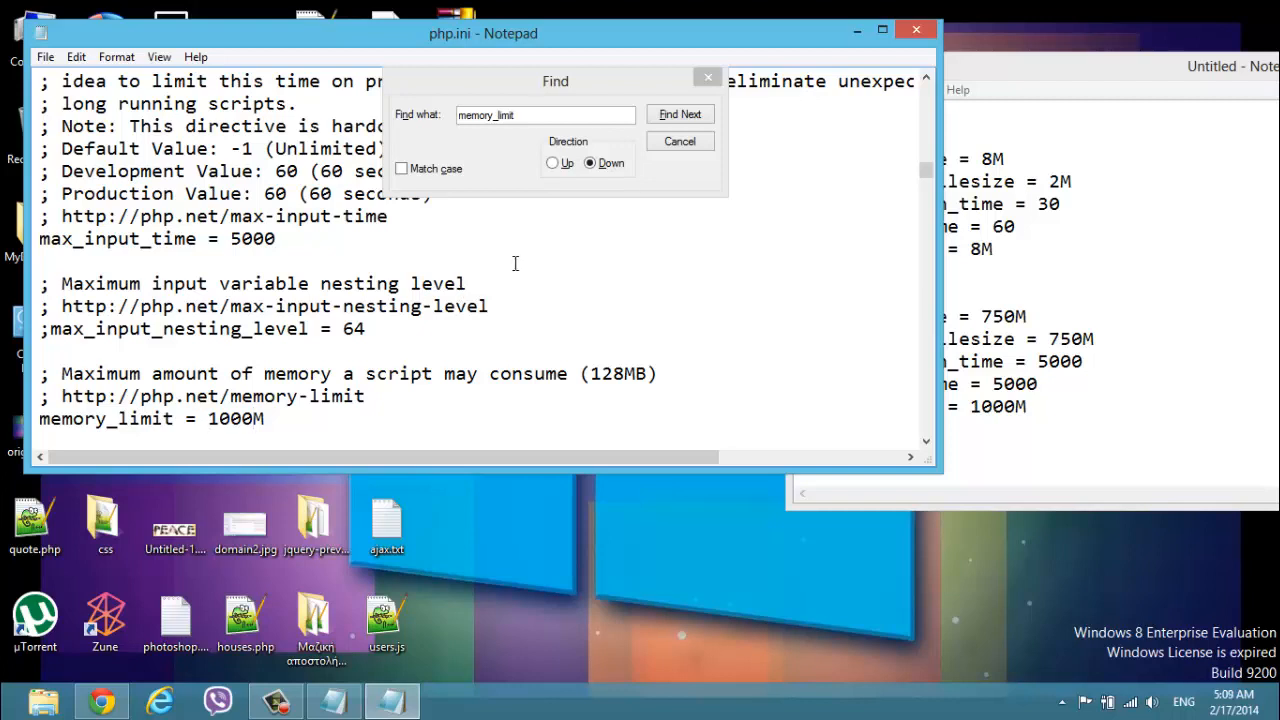
left_click(679, 141)
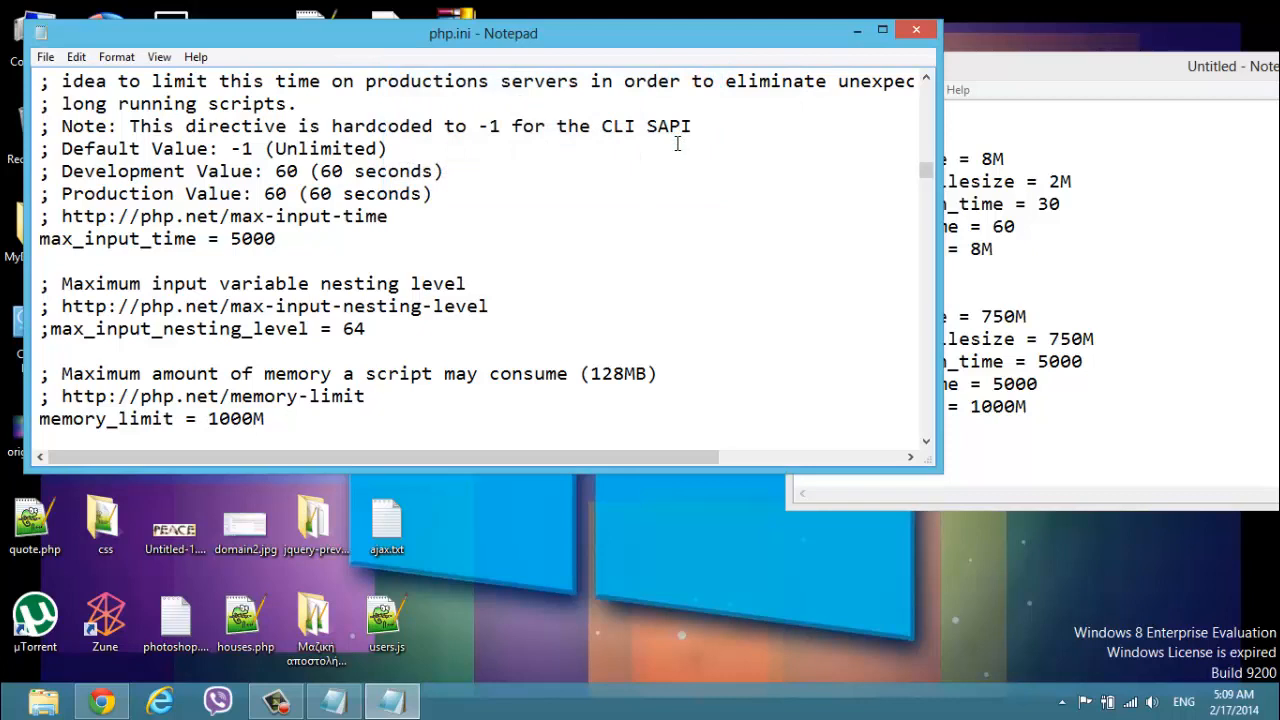
Save php.ini through the File menu and close its Notepad window.
left_click(45, 56)
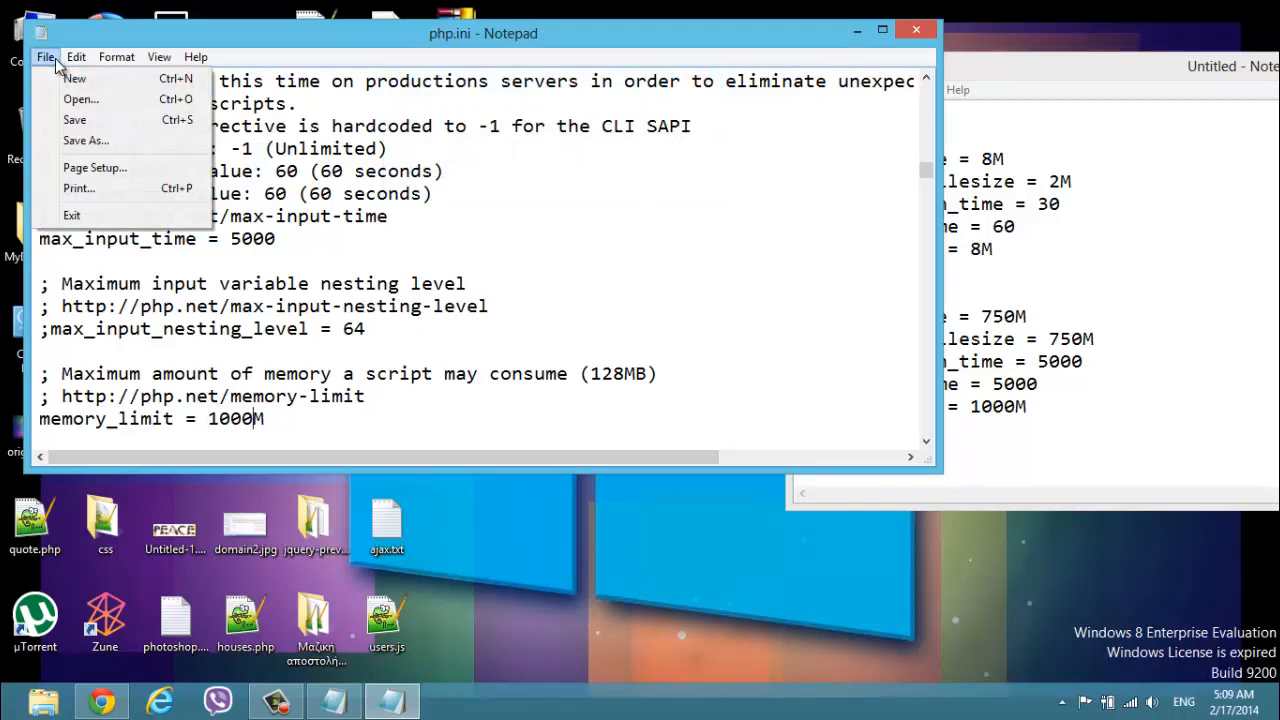
mouse_move(120, 140)
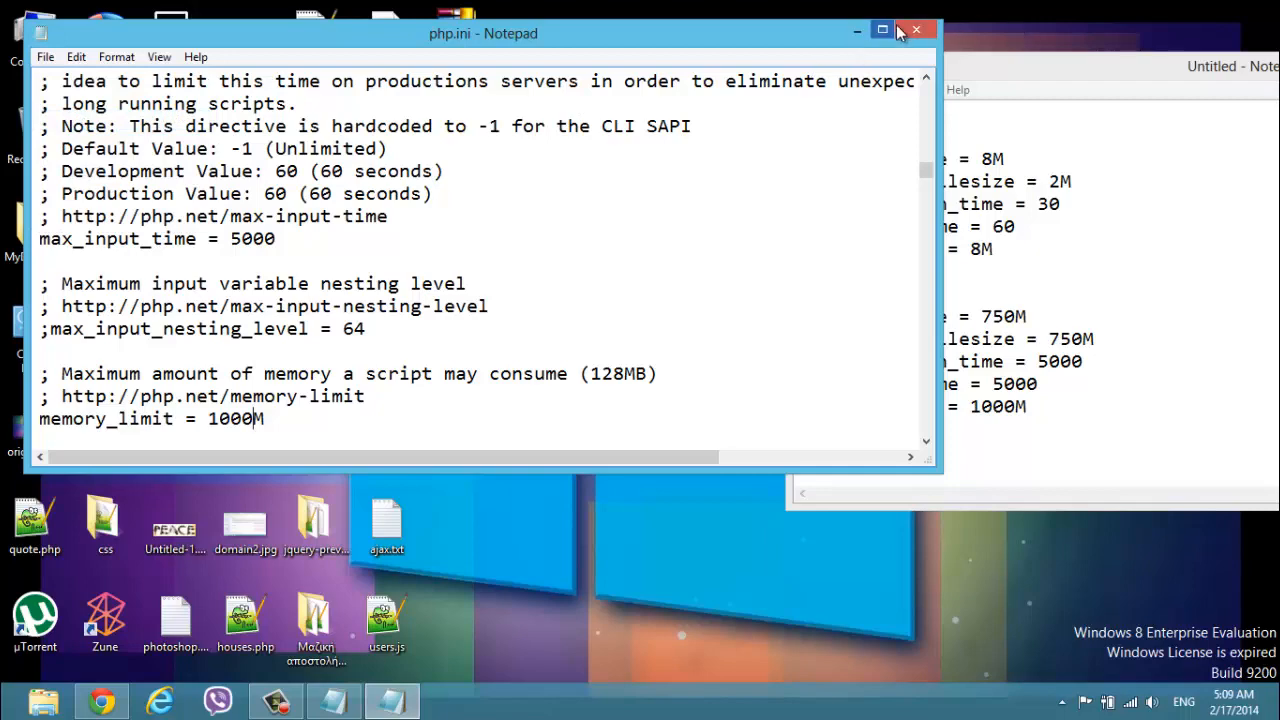
left_click(915, 29)
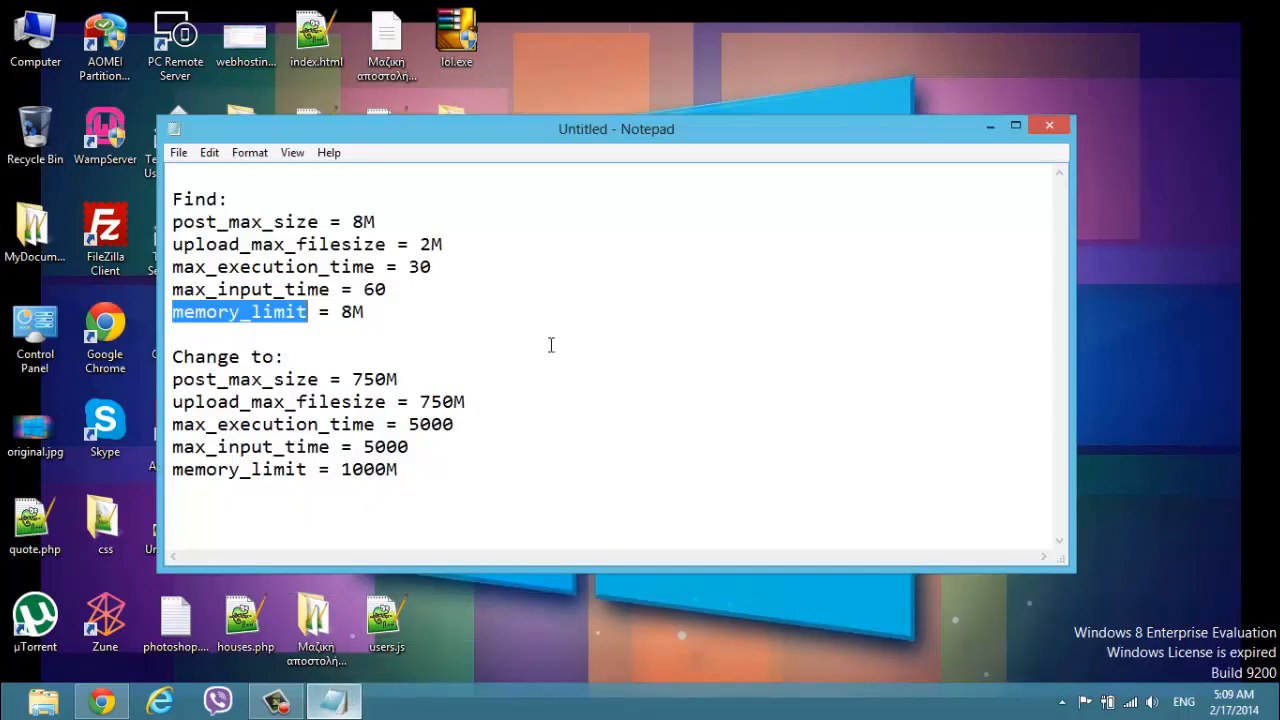
mouse_move(574, 319)
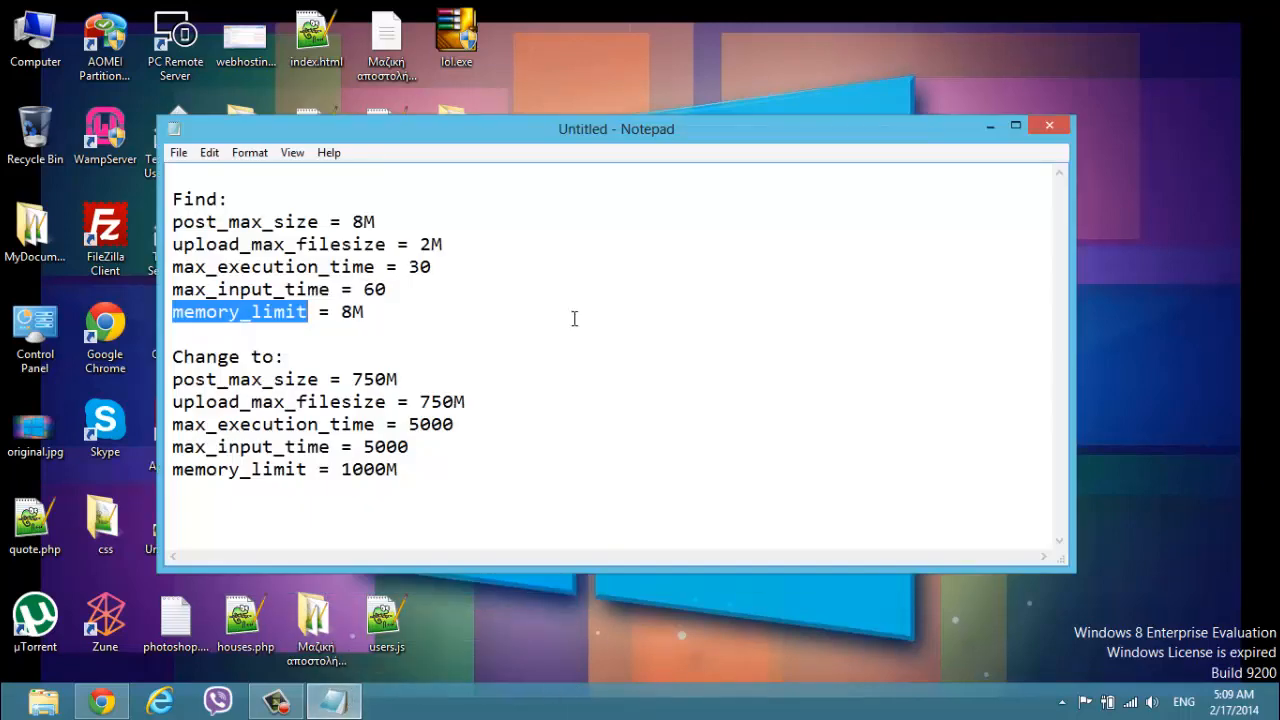